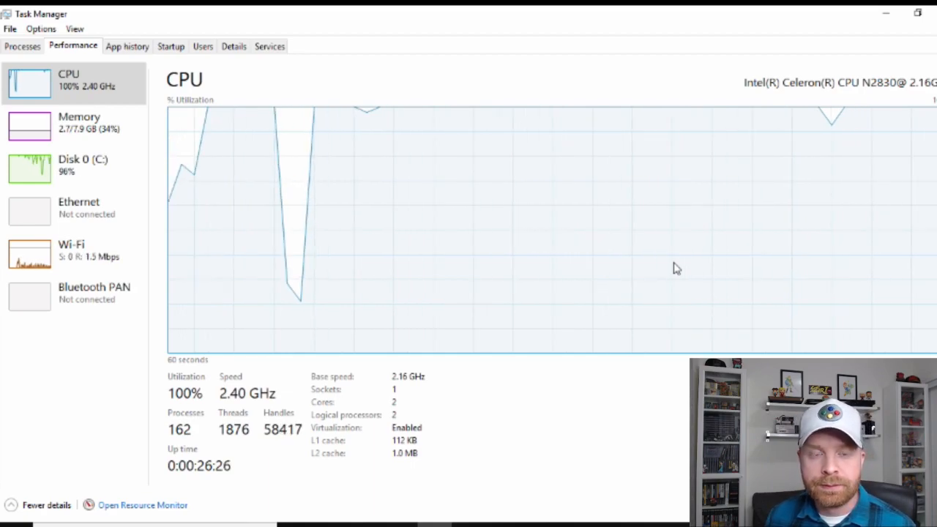
mouse_move(694, 256)
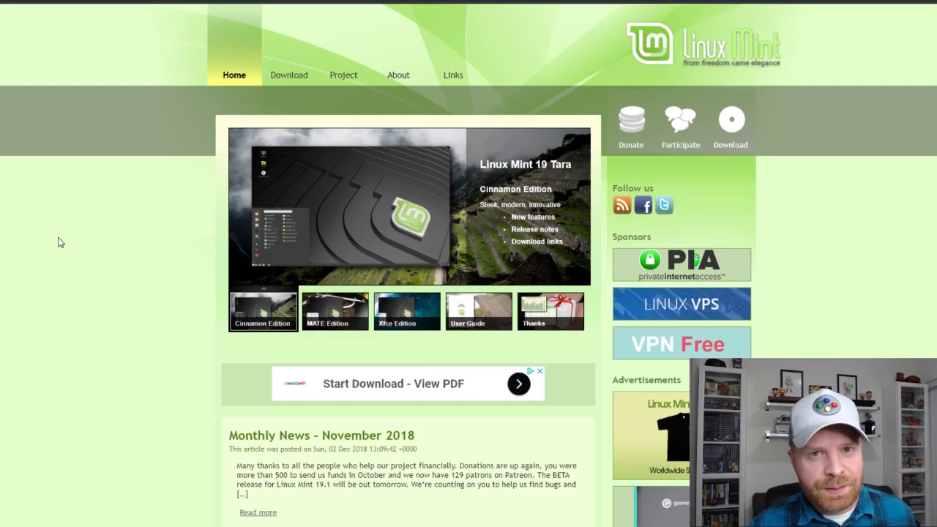
- Leave the Linux Mint site and go to manjaro.org in Chrome
left_click(334, 310)
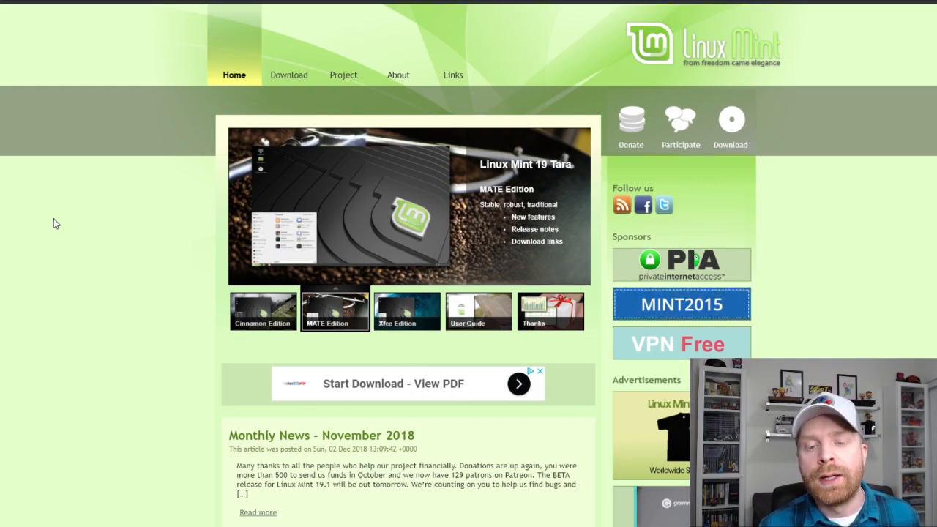
mouse_move(84, 196)
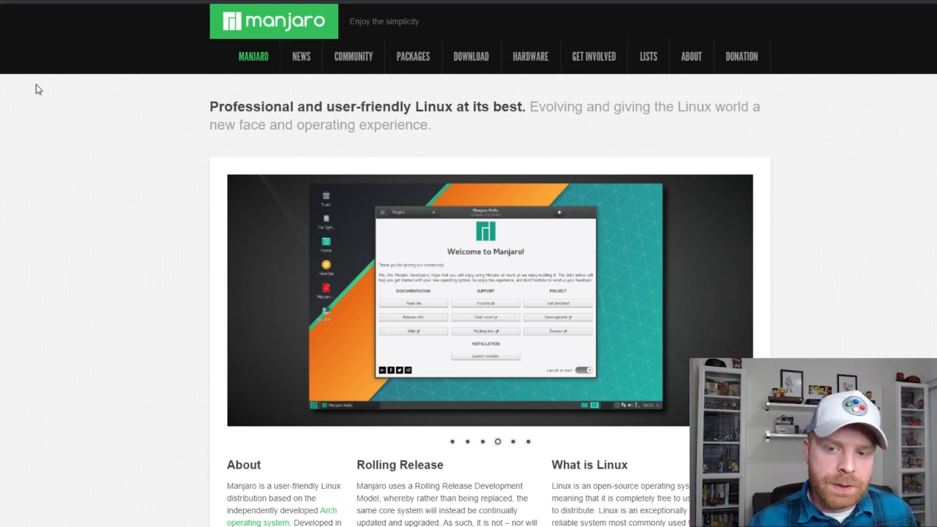
- Reach the Get Manjaro page via the Download menu's Current Releases entry
left_click(512, 441)
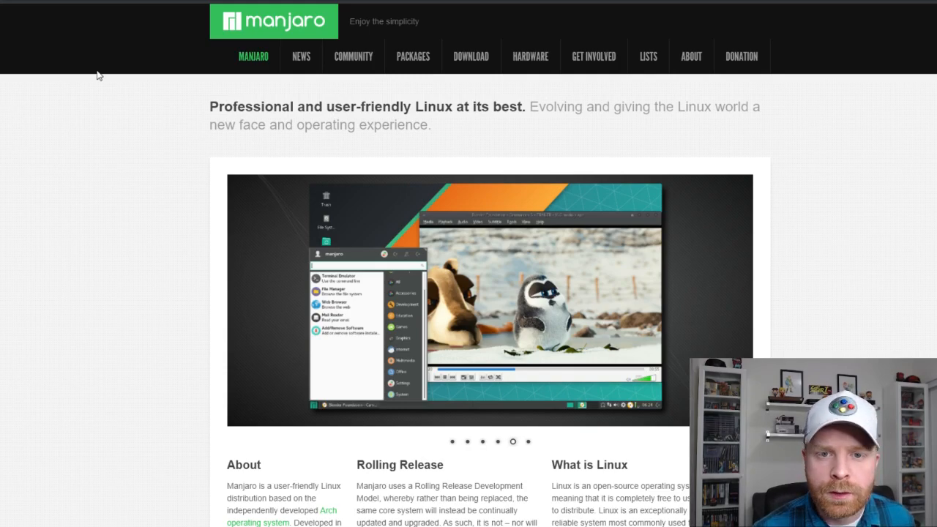
left_click(527, 442)
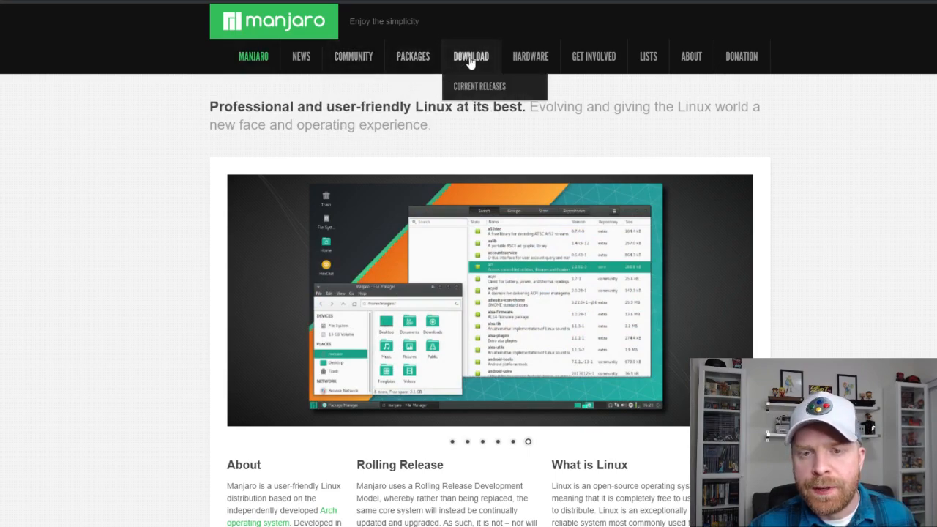
mouse_move(321, 72)
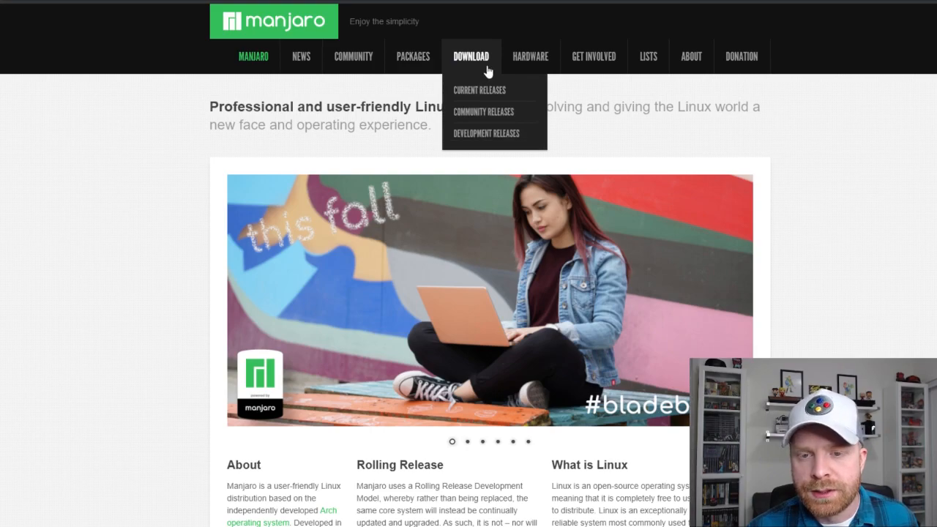
mouse_move(449, 73)
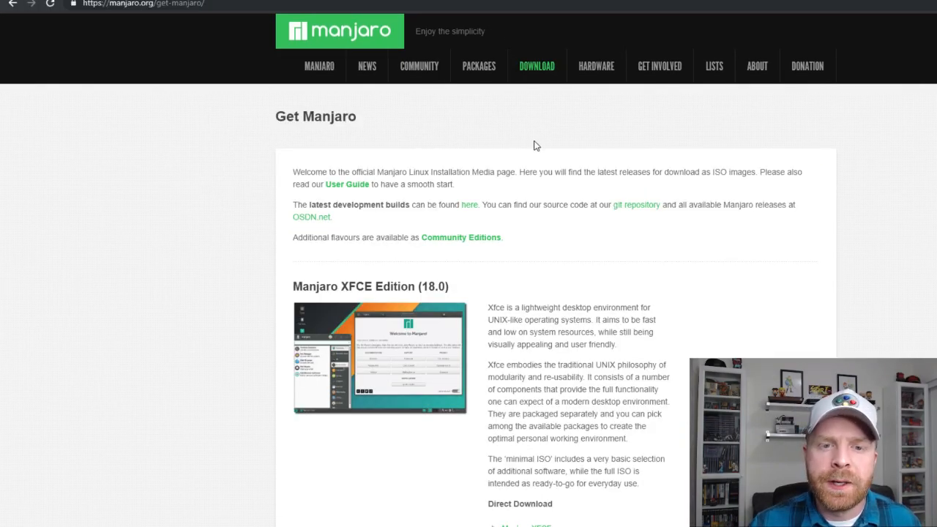
- Request the direct download of the full Manjaro XFCE 18.0 ISO
scroll("down", 3)
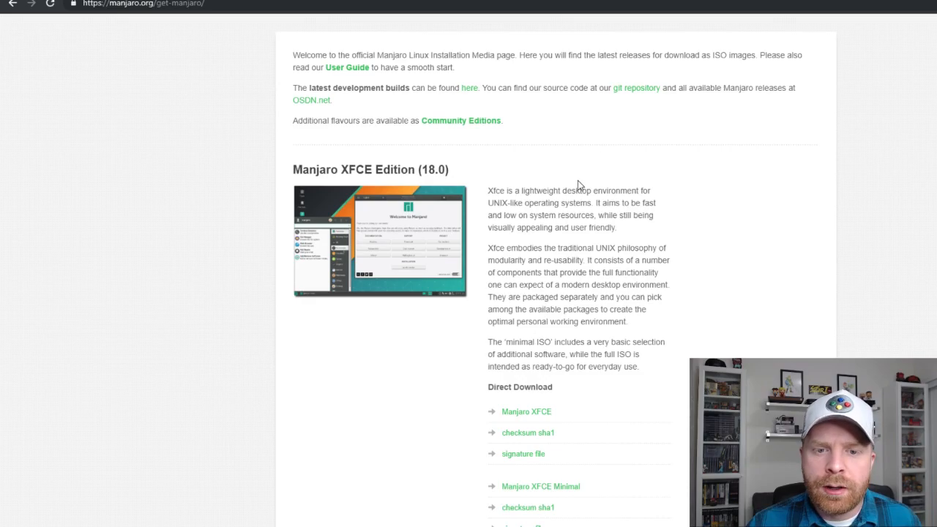
scroll("down", 3)
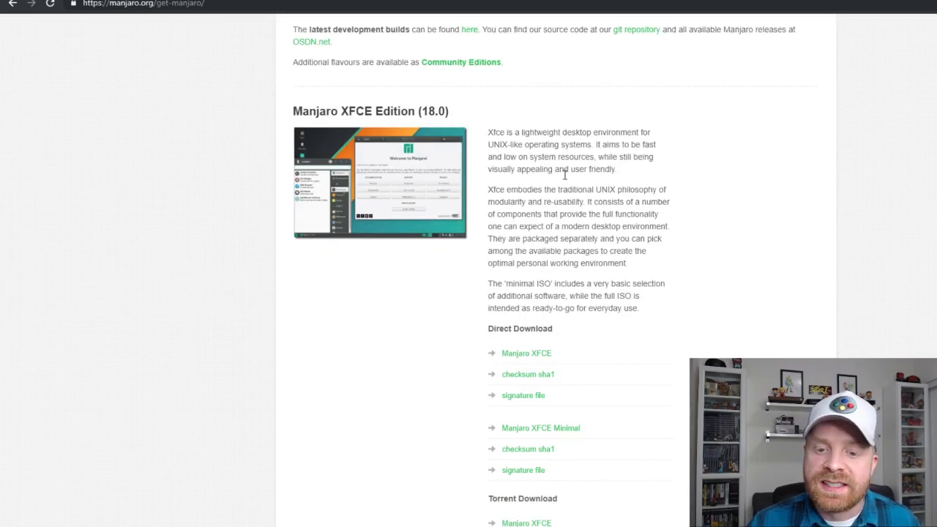
scroll("down", 3)
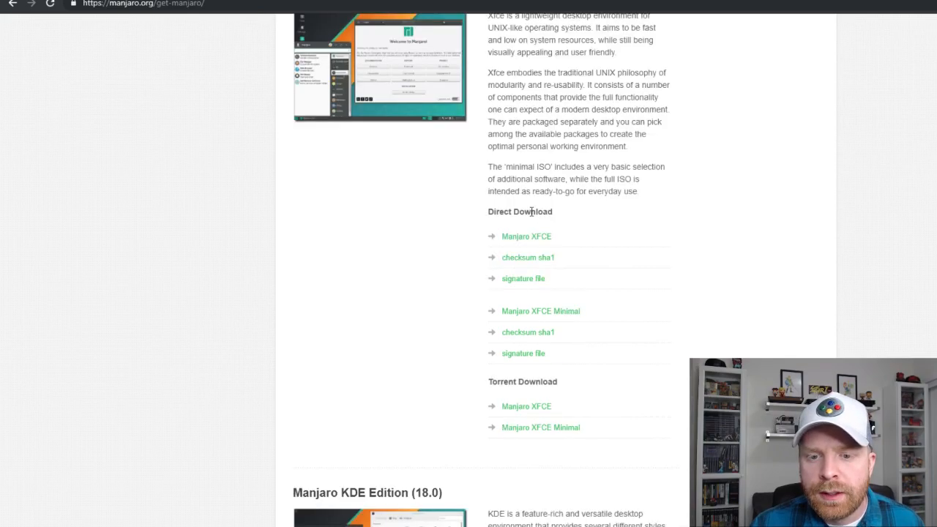
mouse_move(543, 258)
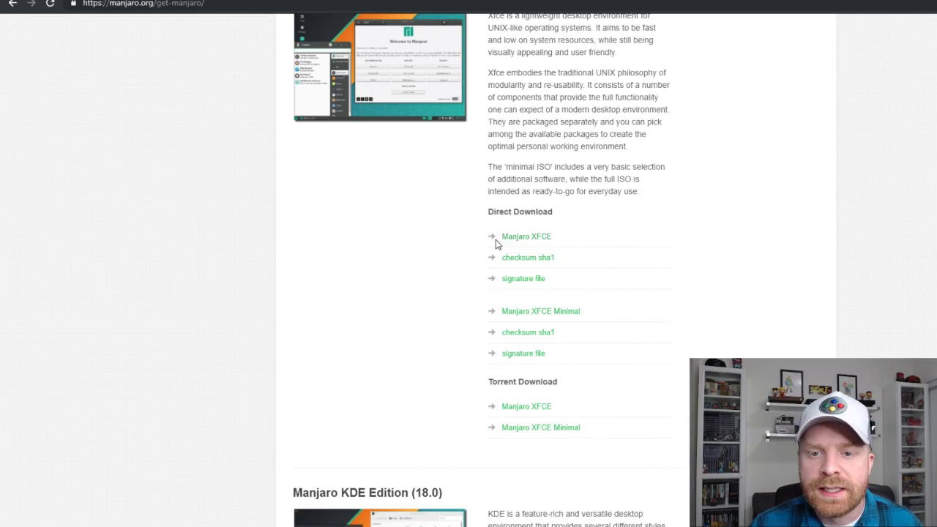
mouse_move(593, 229)
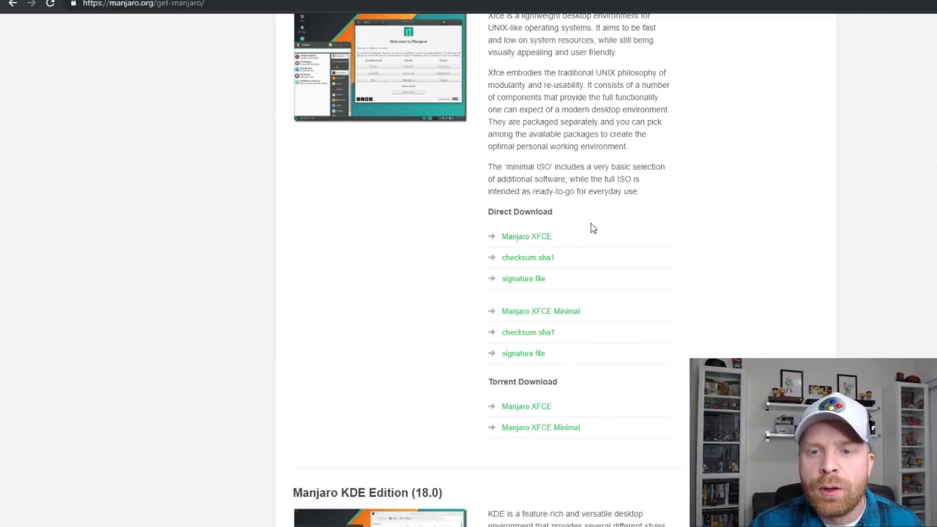
mouse_move(607, 303)
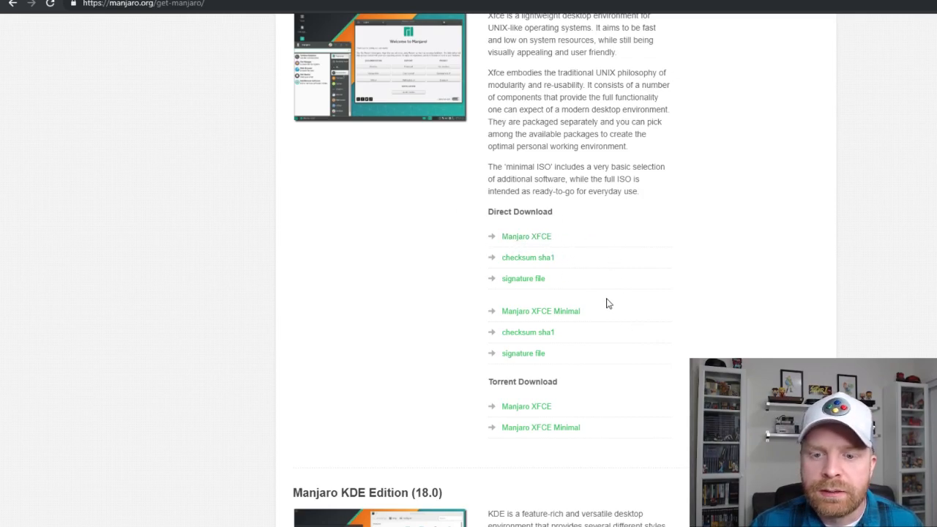
mouse_move(487, 317)
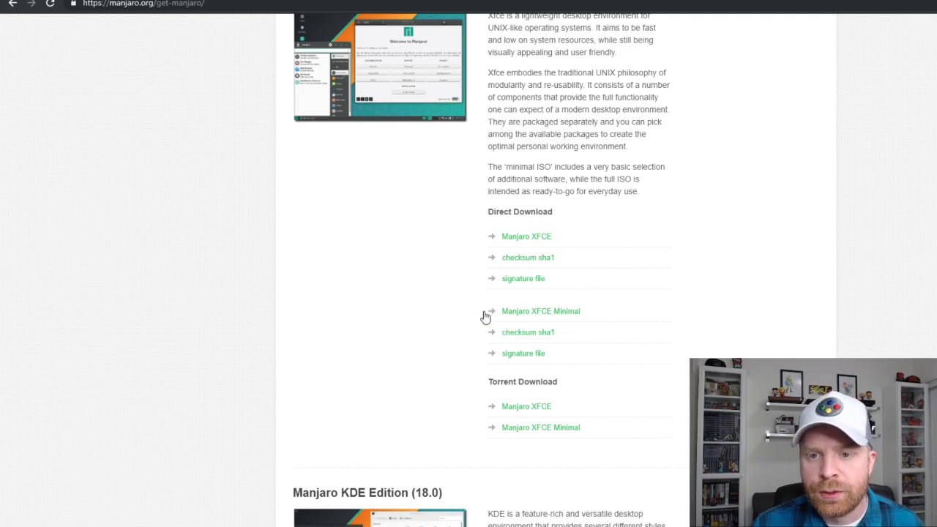
mouse_move(366, 188)
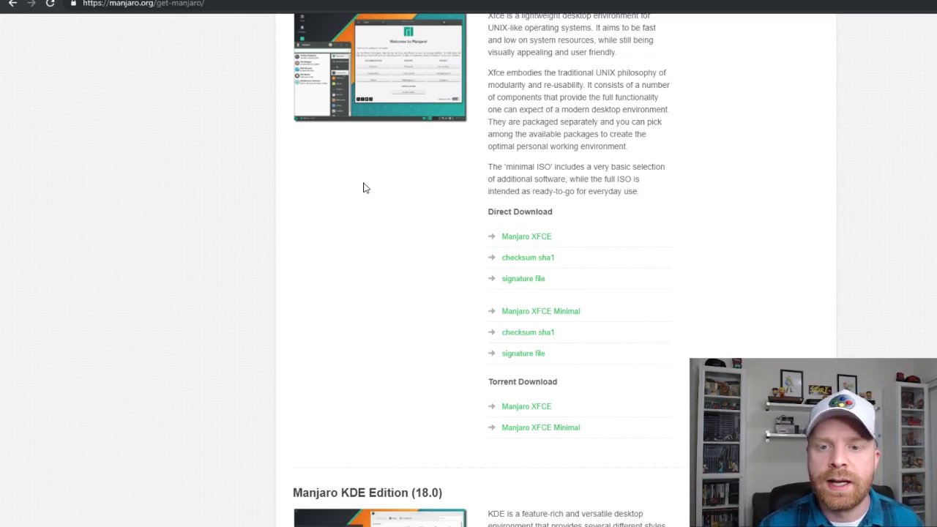
mouse_move(563, 315)
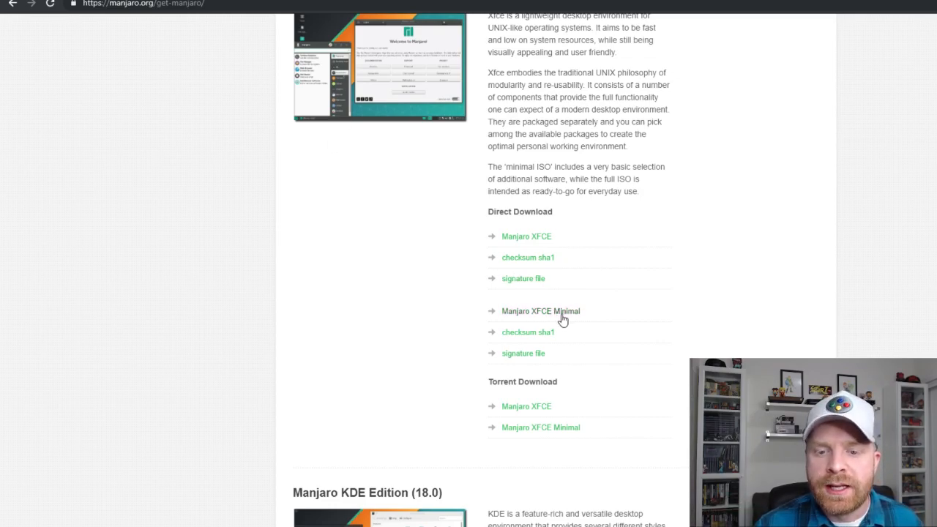
scroll("down", 3)
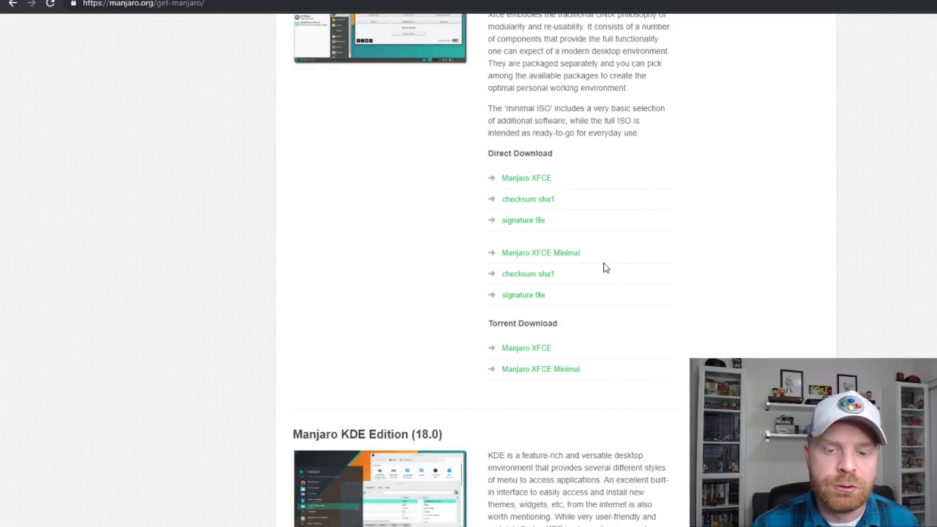
scroll("up", 3)
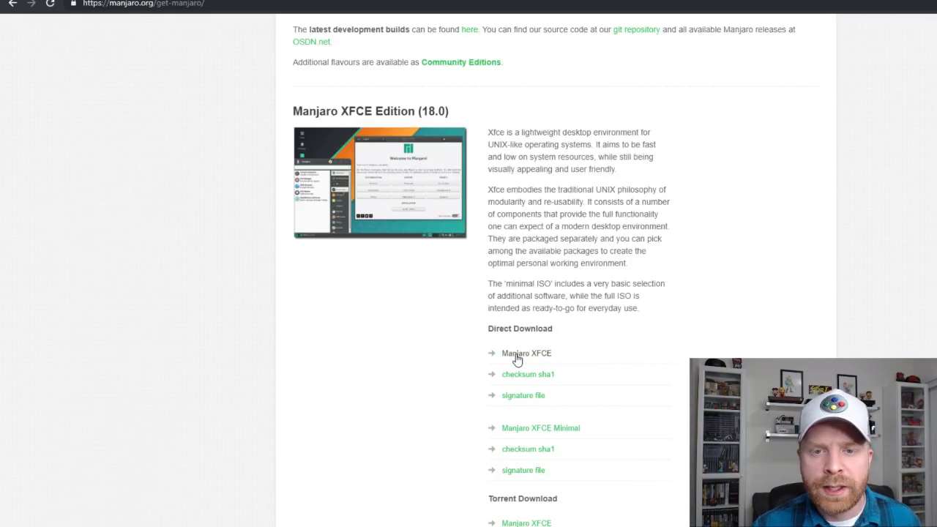
left_click(526, 353)
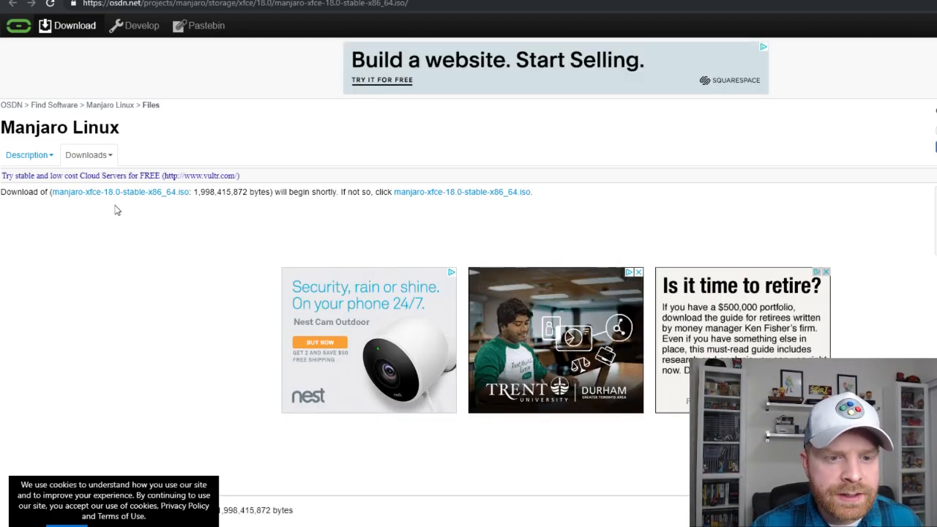
mouse_move(154, 202)
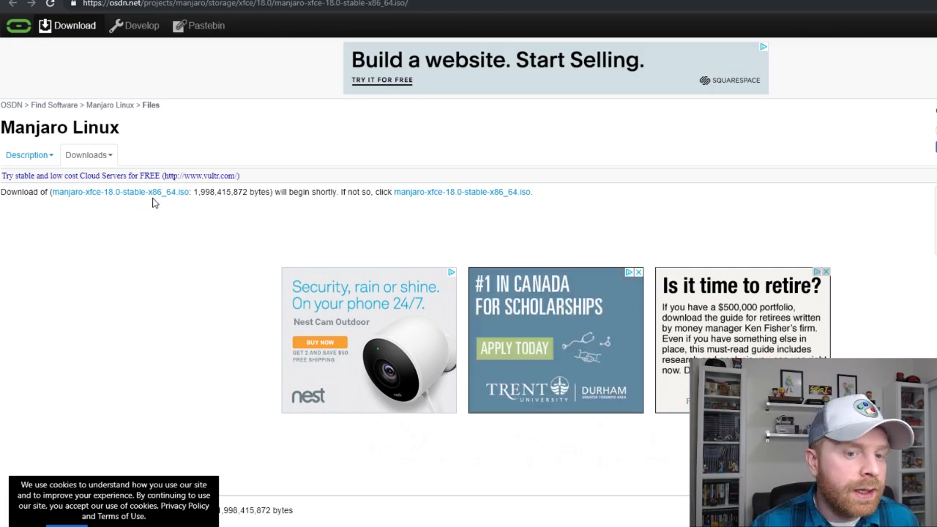
mouse_move(182, 204)
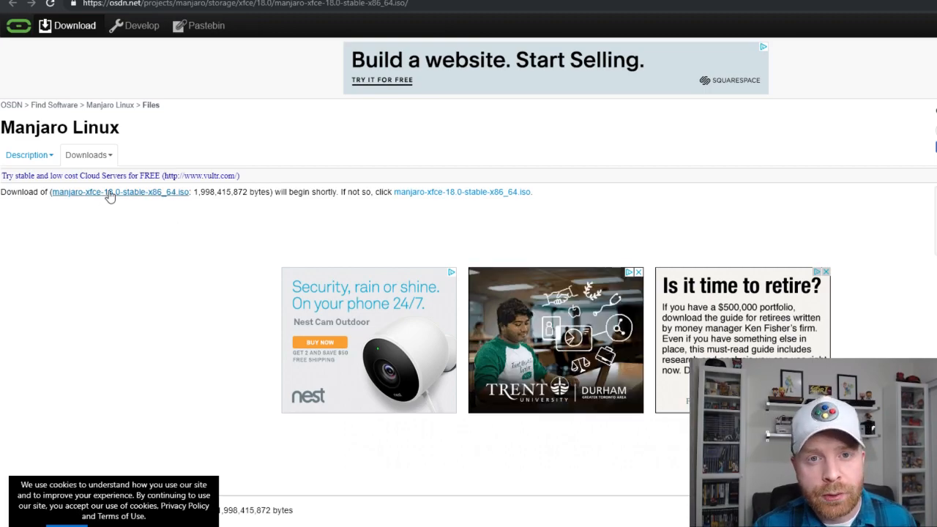
mouse_move(208, 215)
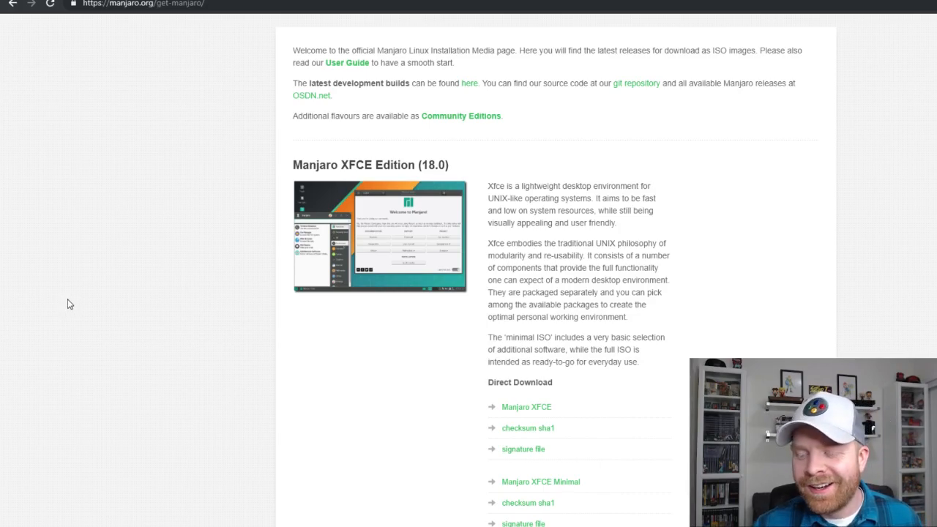
mouse_move(196, 271)
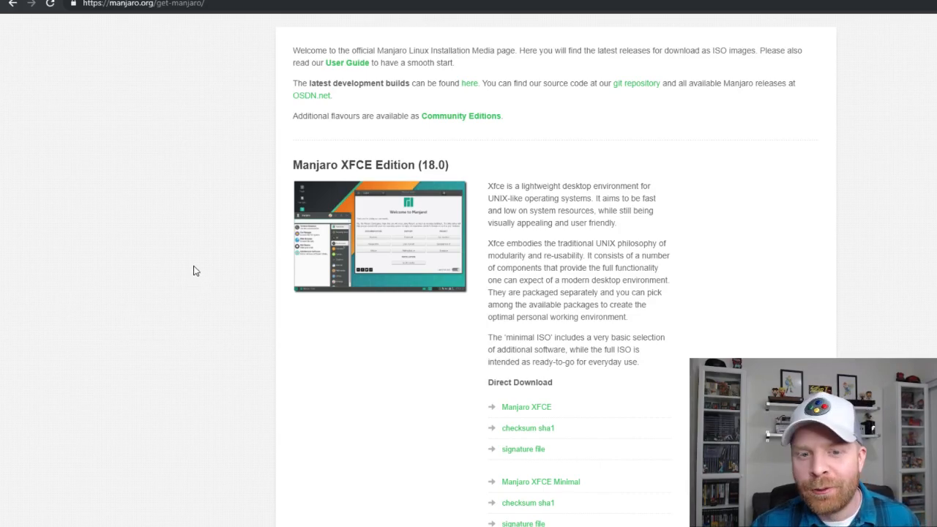
scroll("down", 3)
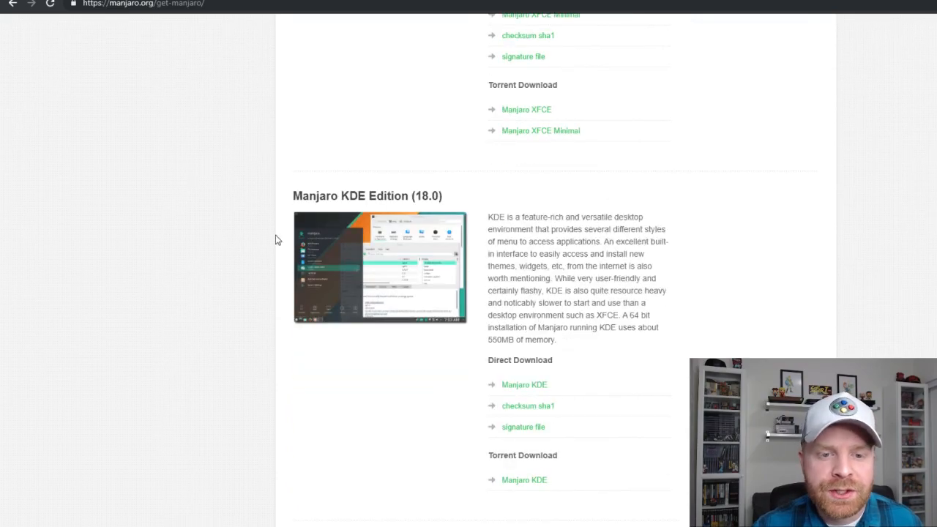
mouse_move(222, 315)
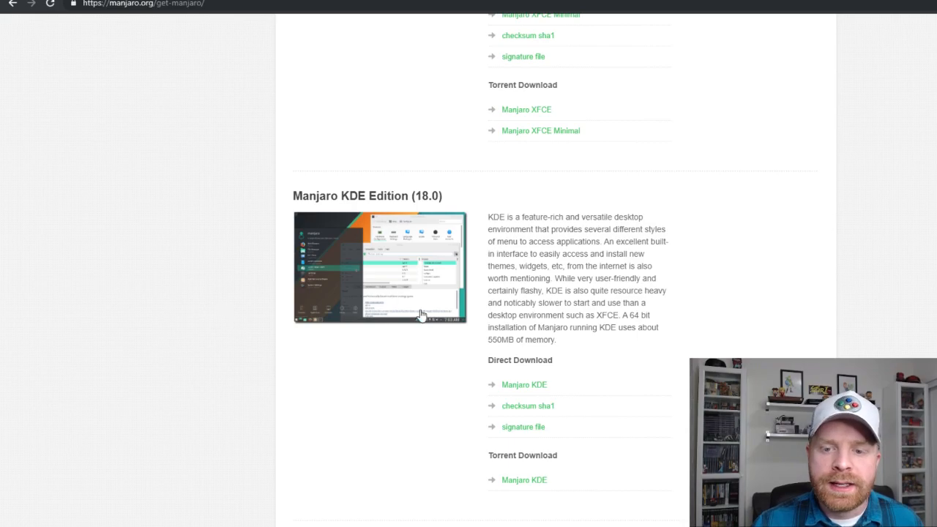
mouse_move(536, 240)
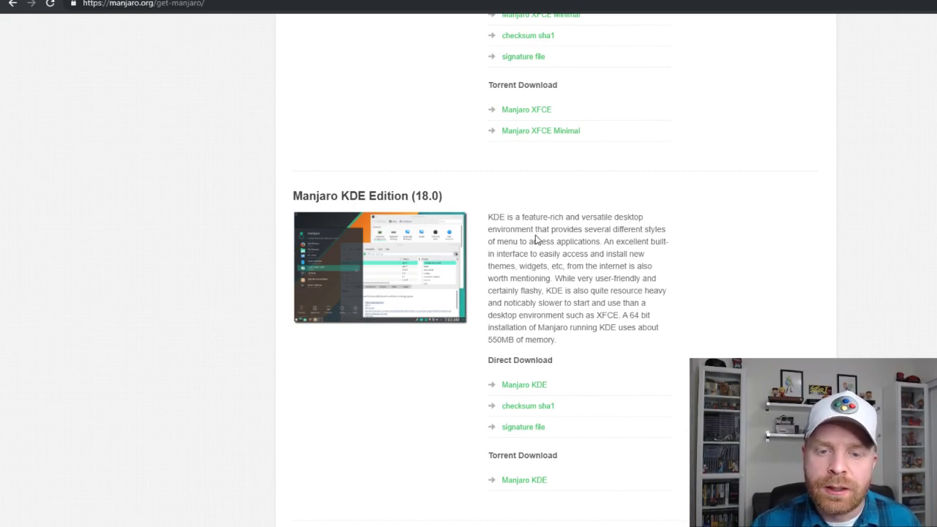
mouse_move(481, 341)
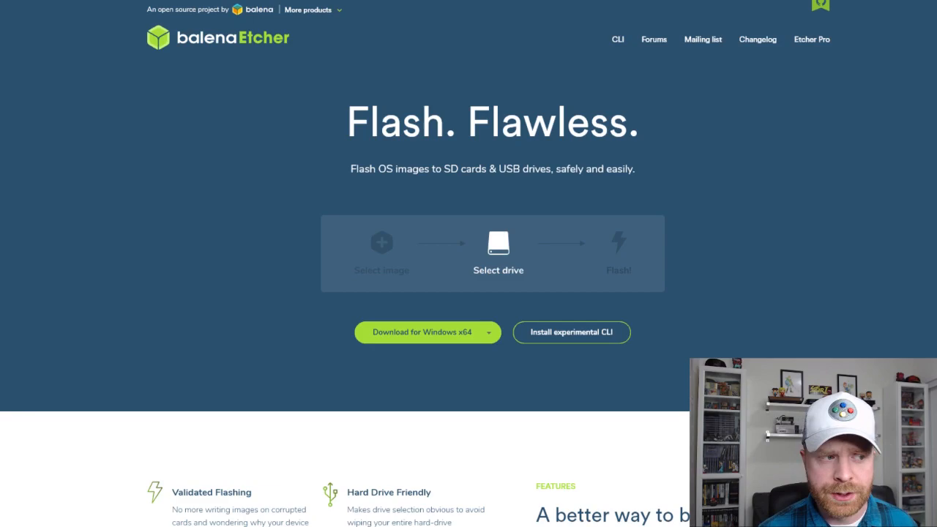
mouse_move(381, 243)
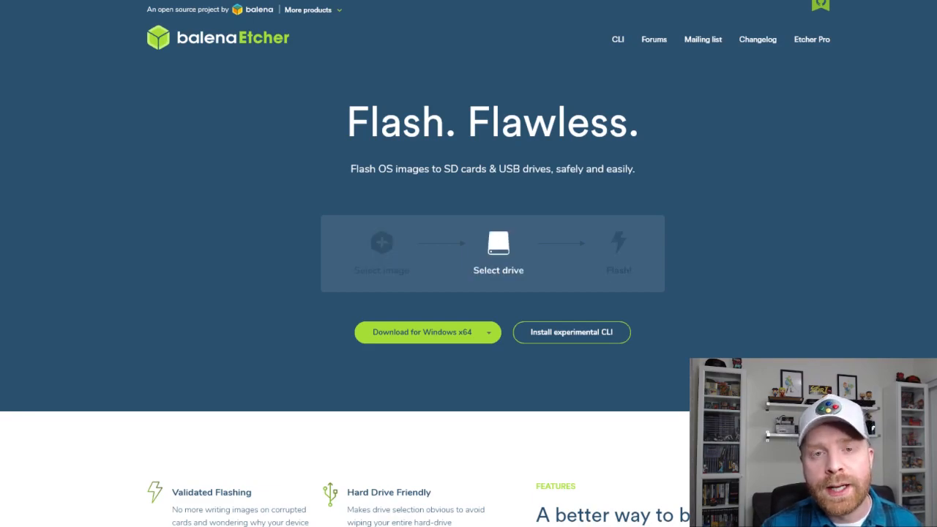
mouse_move(381, 244)
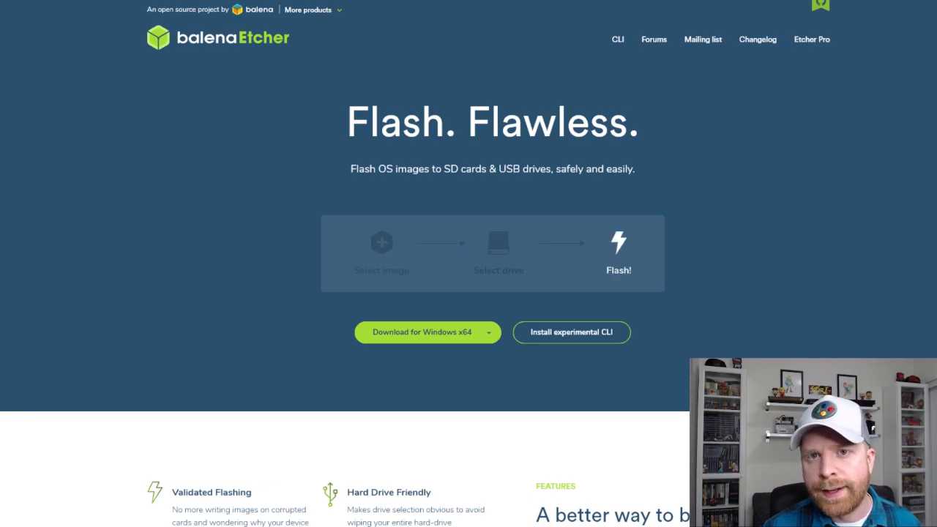
mouse_move(498, 249)
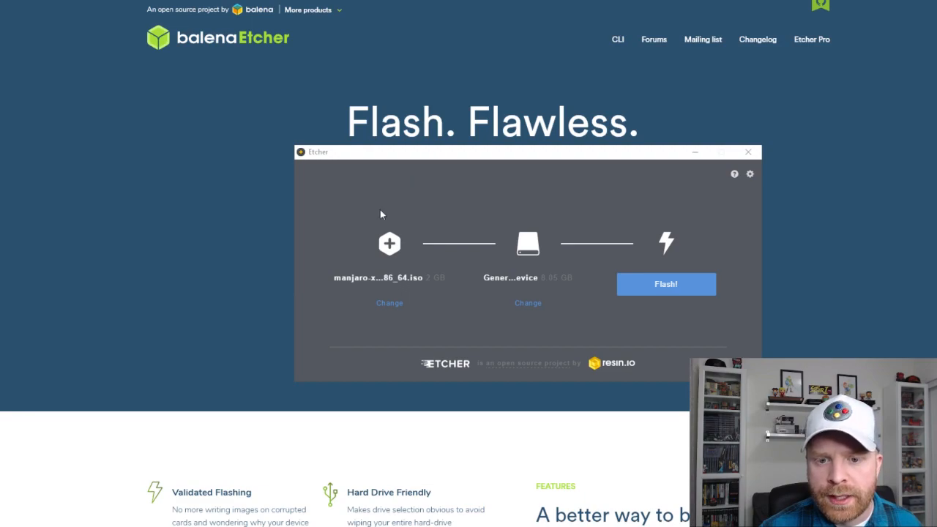
mouse_move(398, 284)
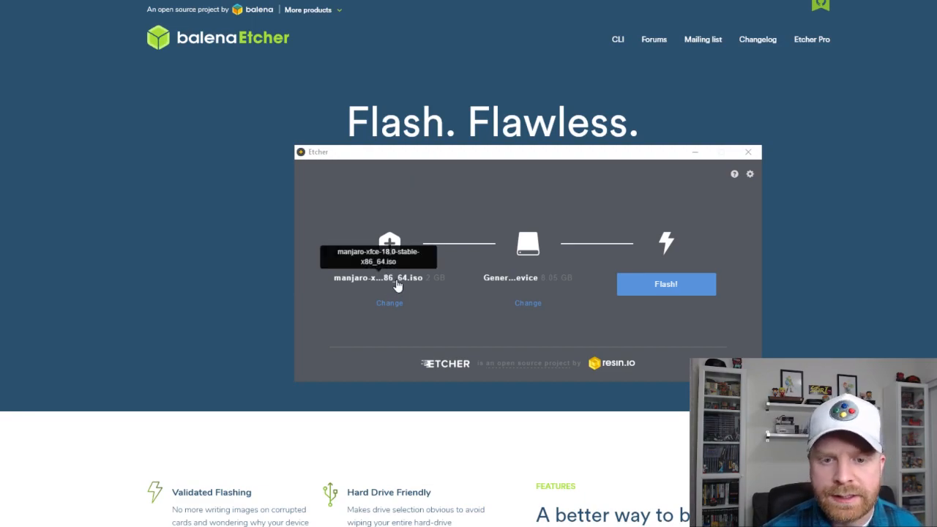
mouse_move(504, 282)
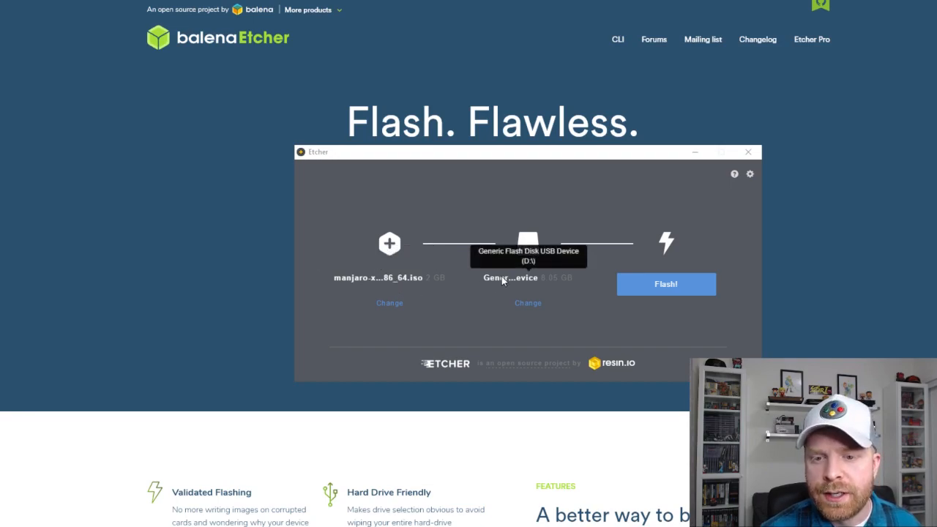
mouse_move(515, 283)
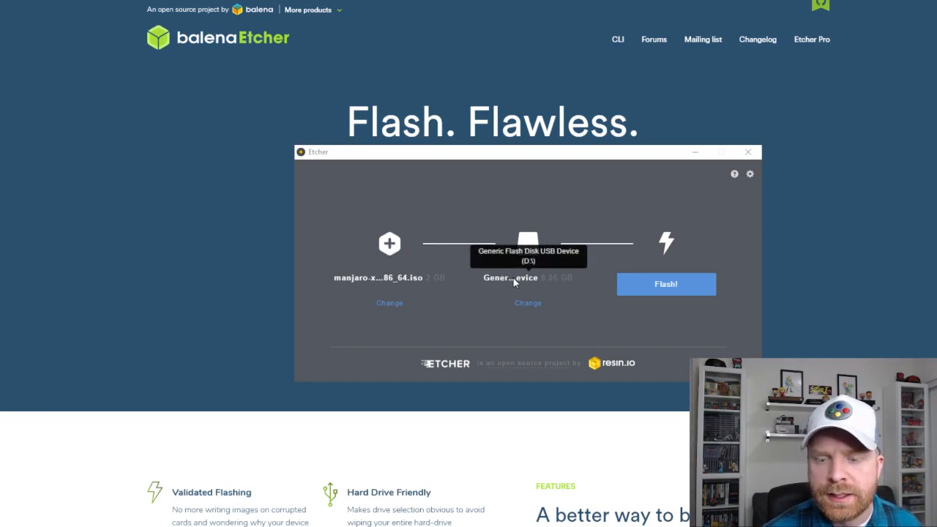
mouse_move(652, 290)
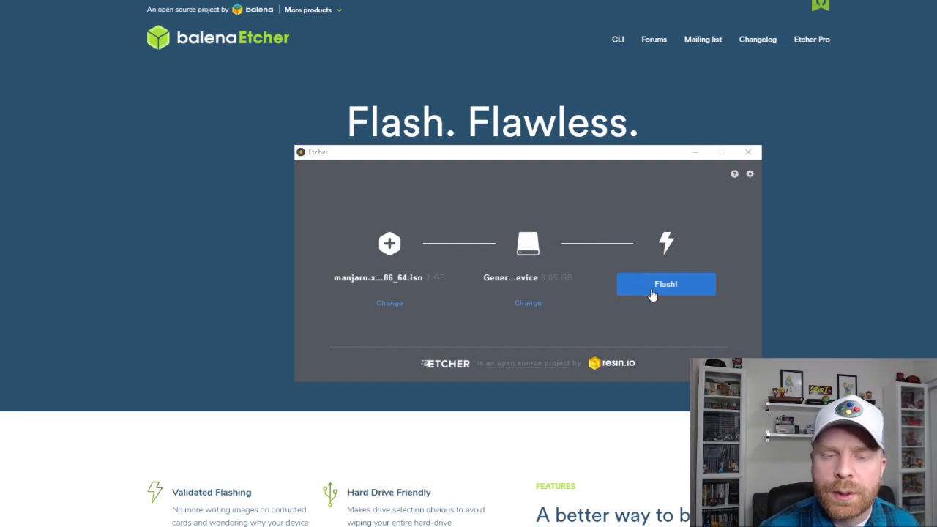
- Start flashing the Manjaro XFCE ISO onto the USB drive with Flash!
left_click(665, 284)
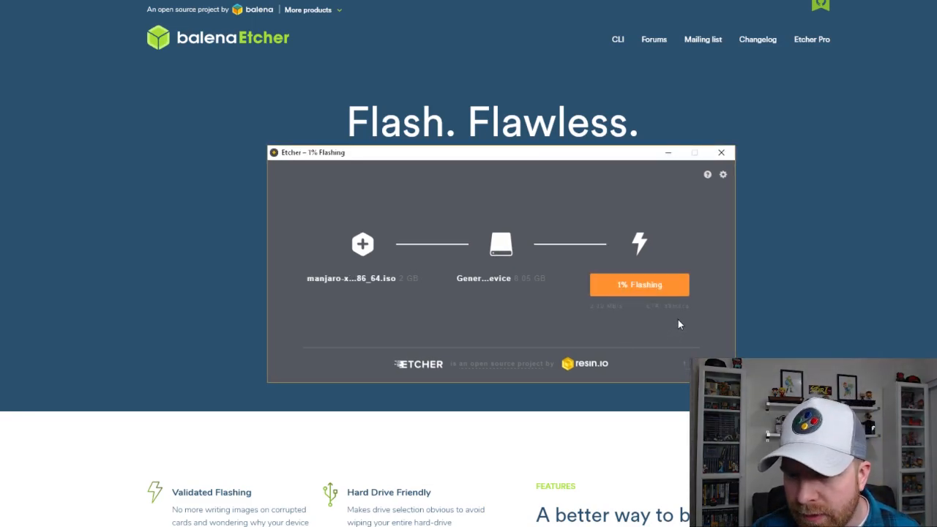
mouse_move(674, 328)
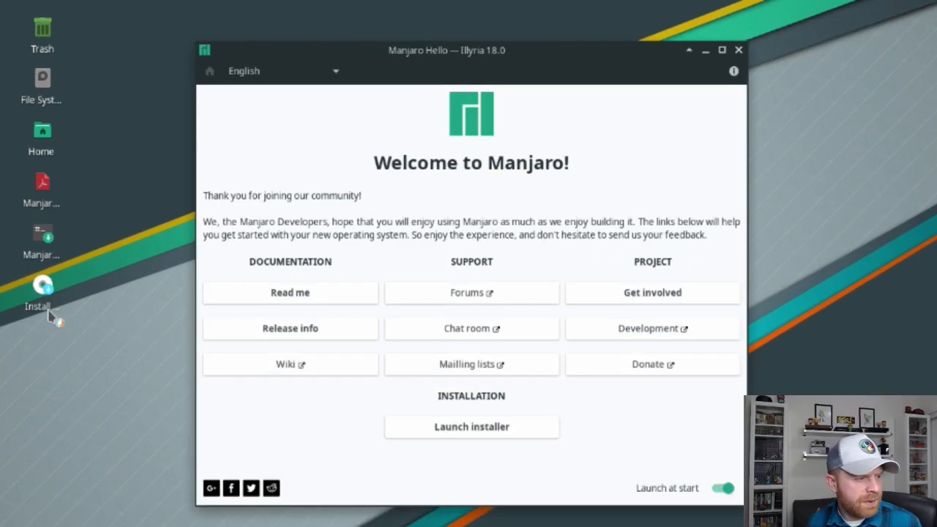
mouse_move(43, 293)
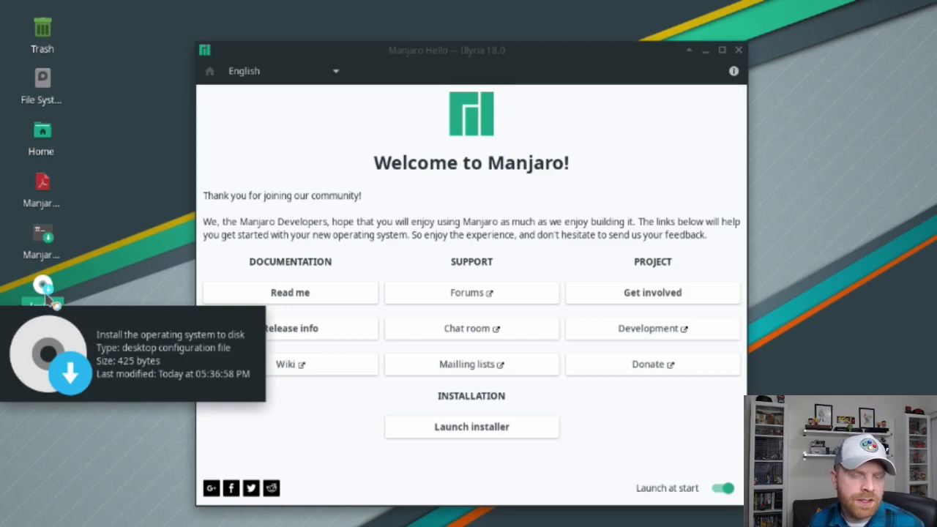
mouse_move(146, 285)
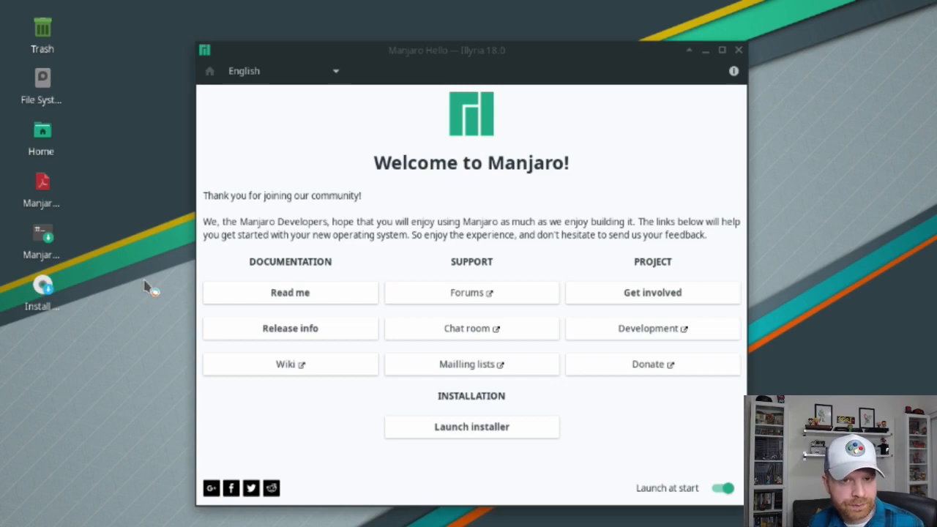
- Launch the Manjaro installer and continue past its Welcome page to Location
left_click(472, 427)
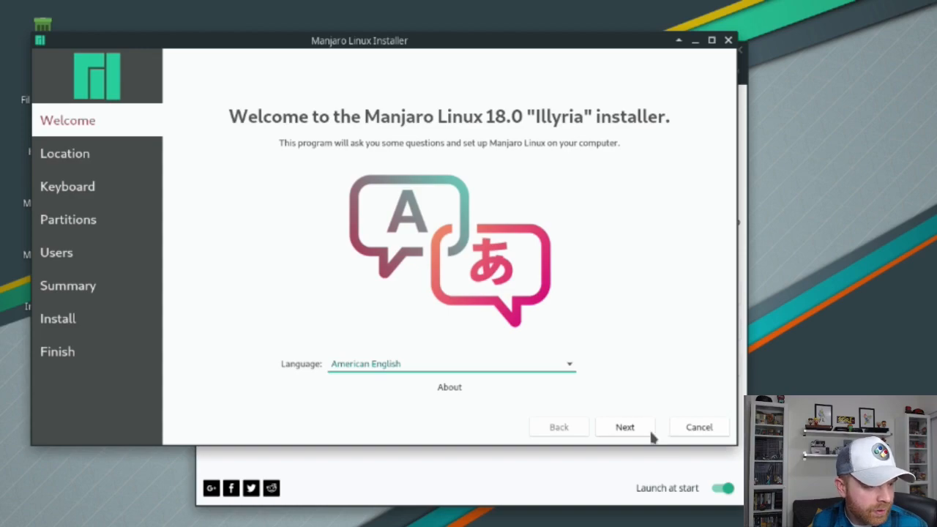
left_click(624, 427)
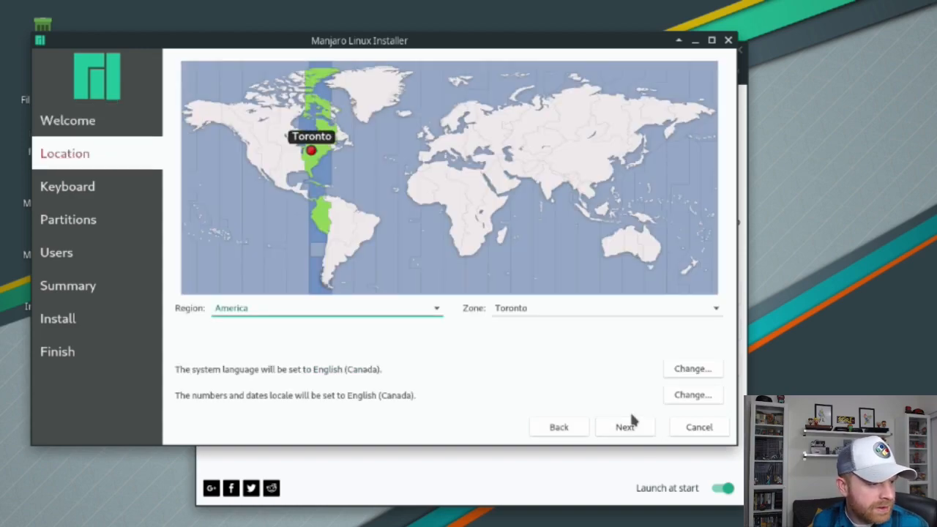
mouse_move(631, 409)
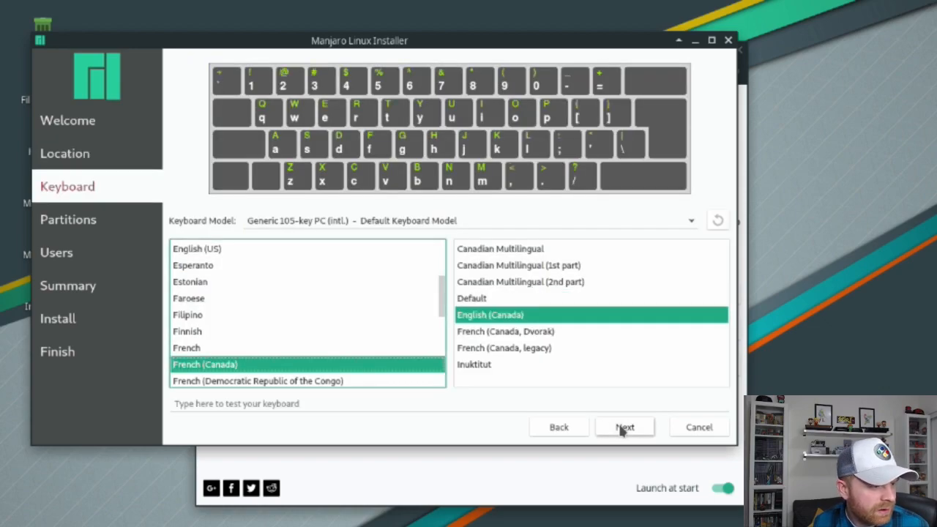
mouse_move(624, 432)
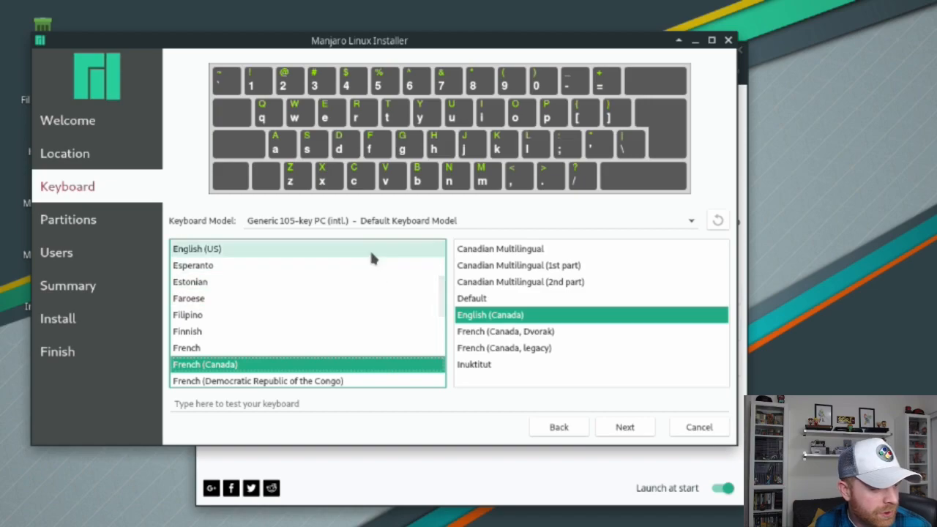
mouse_move(381, 254)
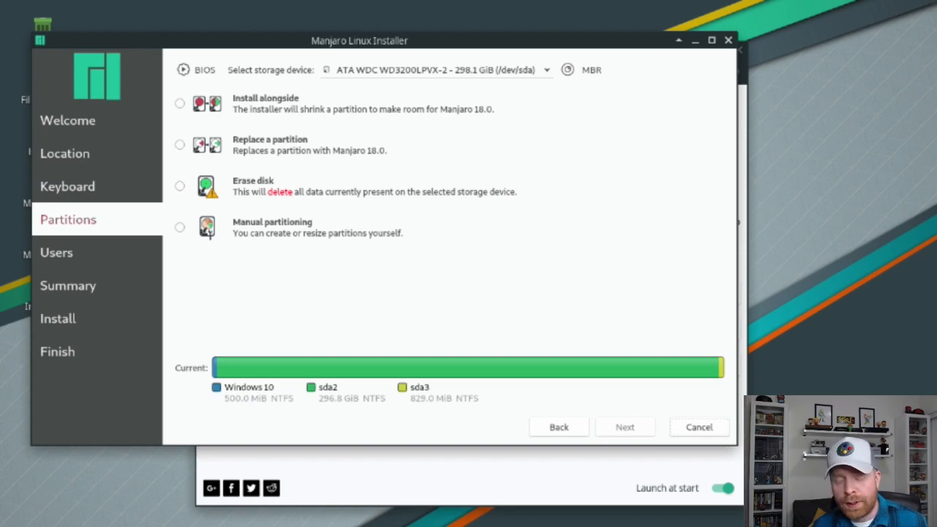
mouse_move(491, 348)
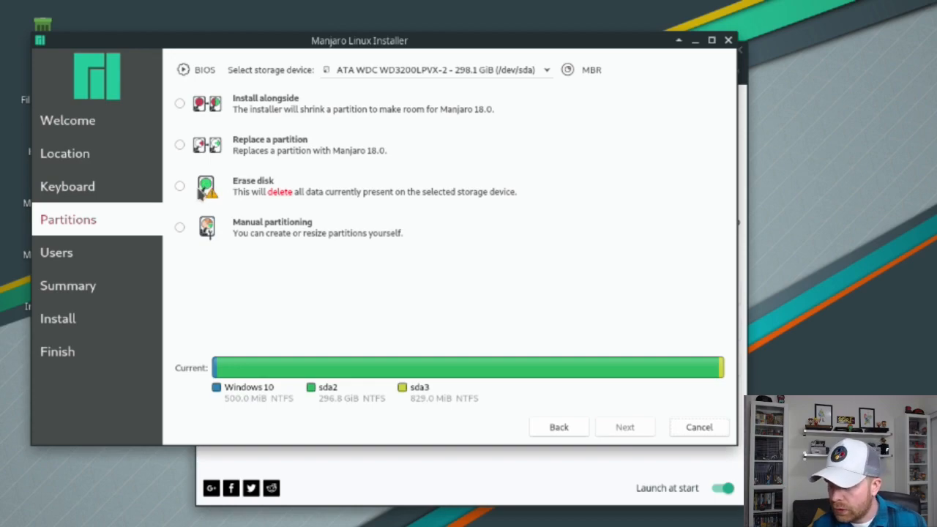
- Choose Erase disk as the partitioning option and continue to the Summary
left_click(179, 186)
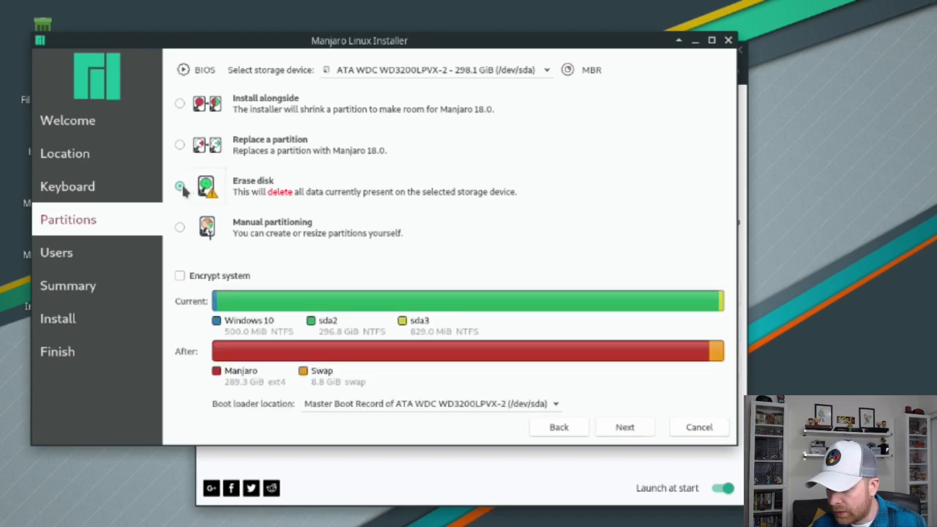
left_click(178, 184)
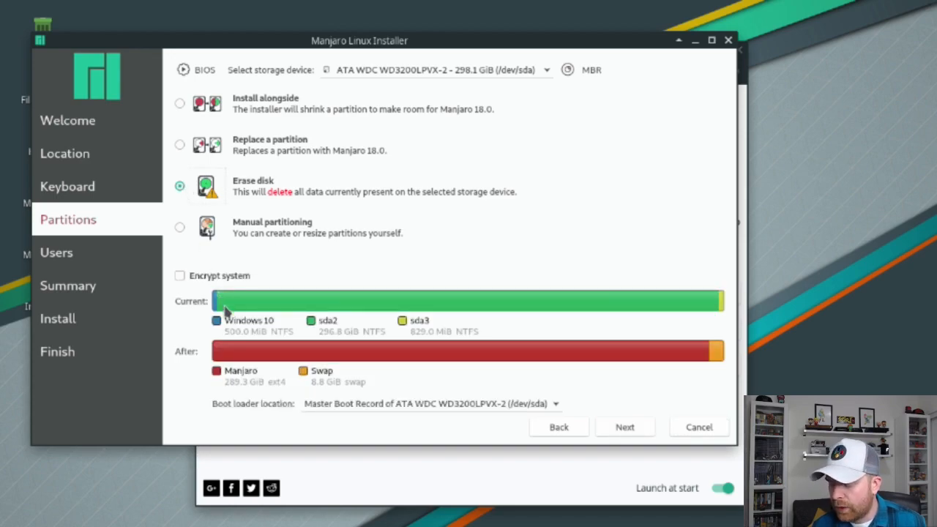
mouse_move(135, 179)
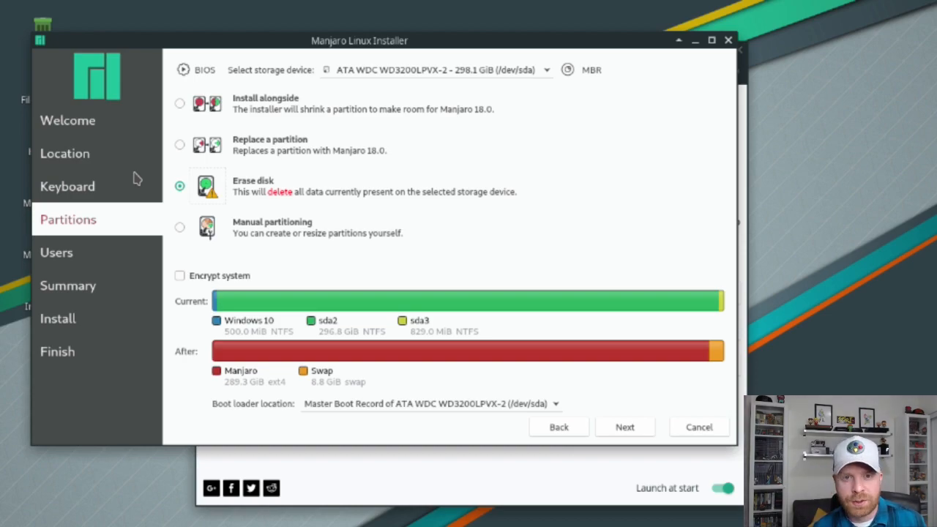
left_click(623, 428)
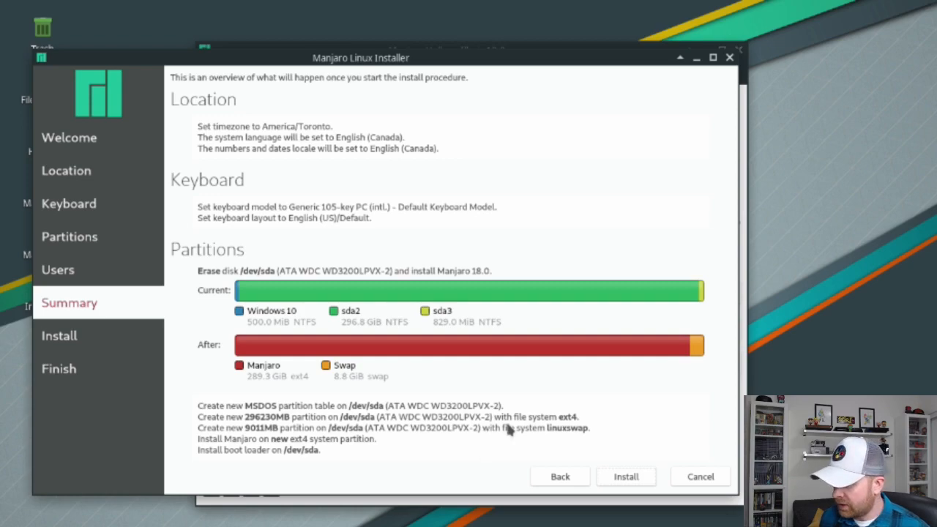
mouse_move(547, 404)
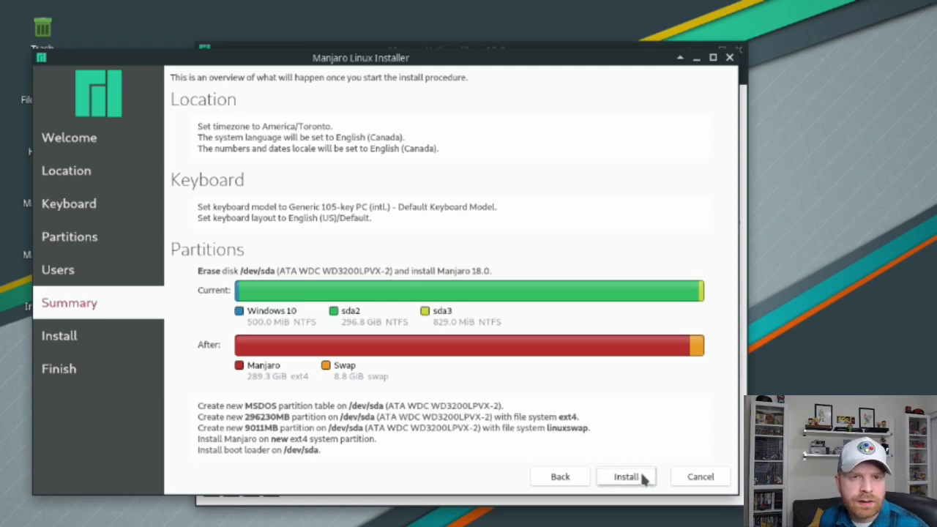
- Start the installation and confirm Install now for the irreversible disk changes
left_click(627, 477)
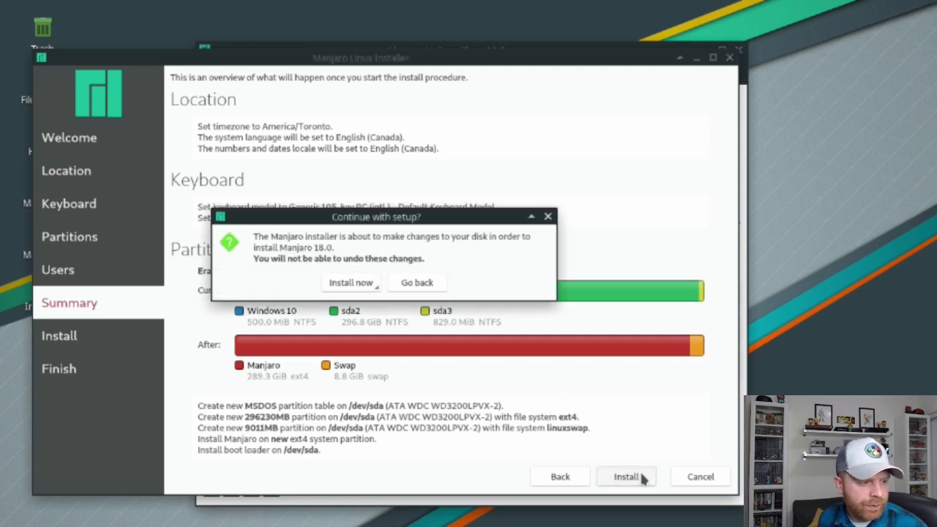
left_click(350, 283)
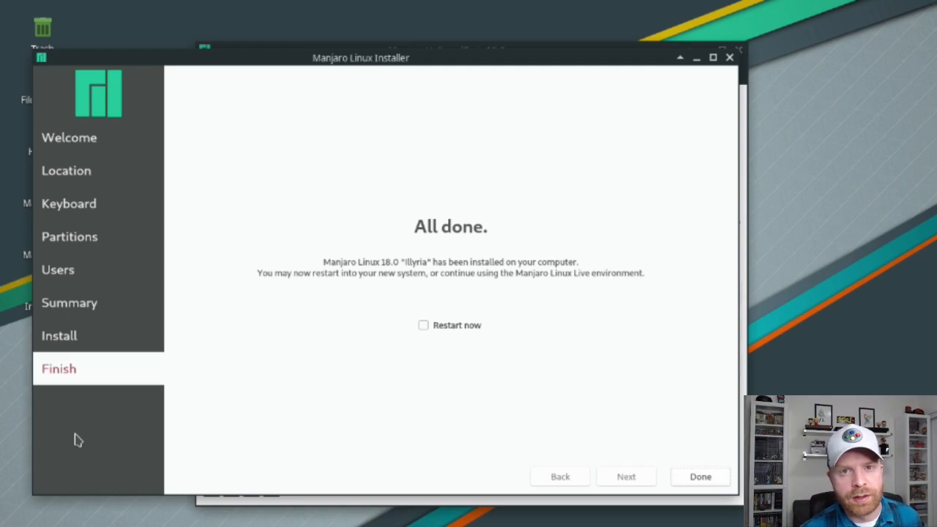
- Finish the installer so the system boots to Manjaro Hello's welcome window
left_click(701, 478)
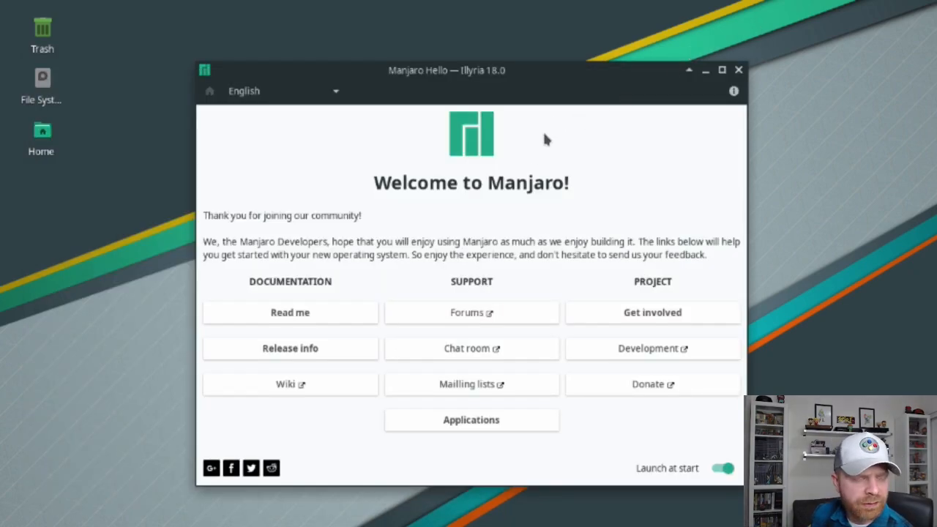
mouse_move(513, 138)
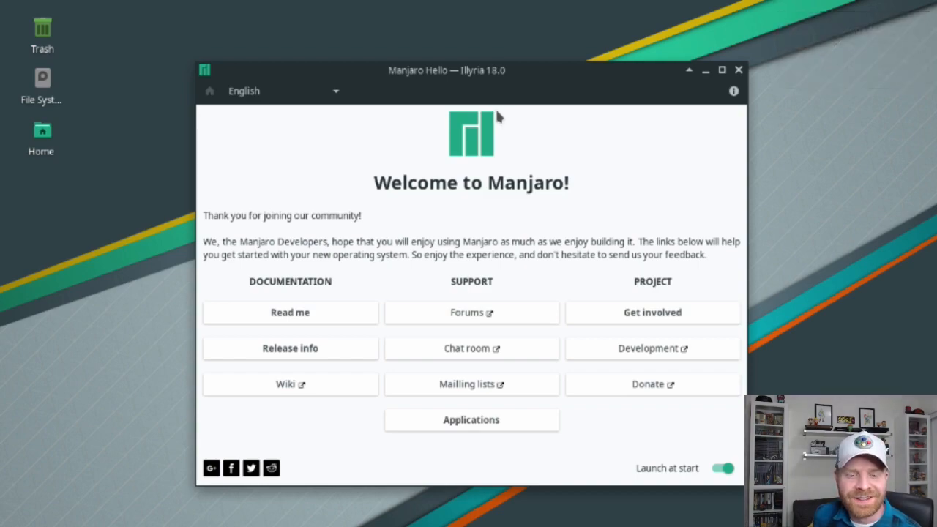
mouse_move(501, 124)
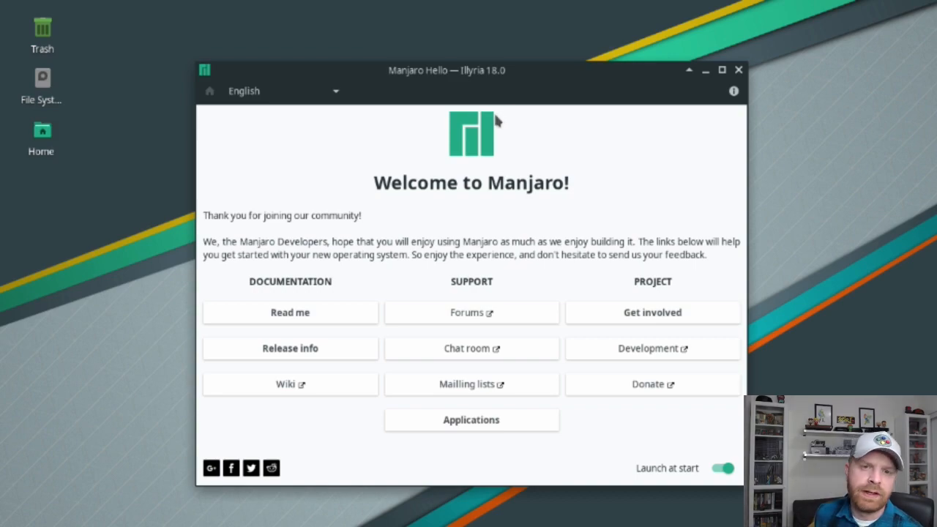
mouse_move(495, 108)
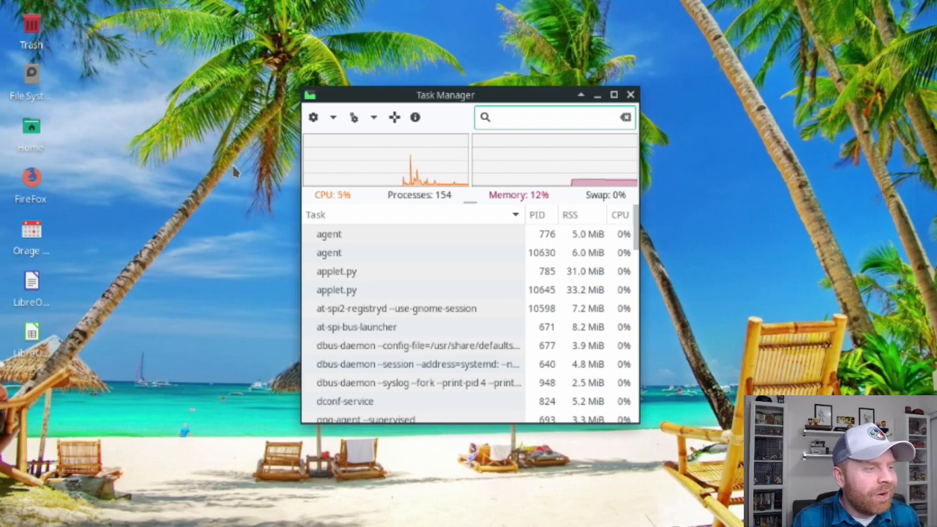
- Focus Task Manager's search box above the 154-process list
left_click(554, 117)
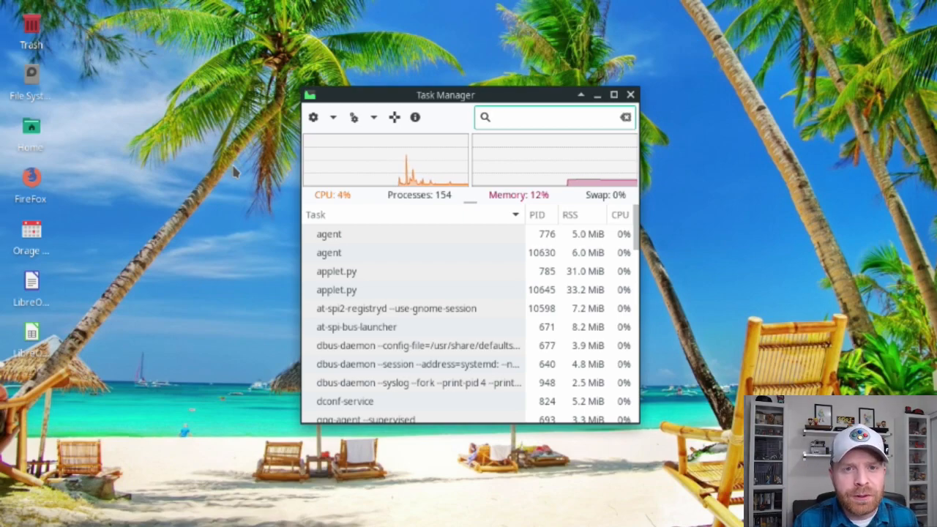
left_click(557, 117)
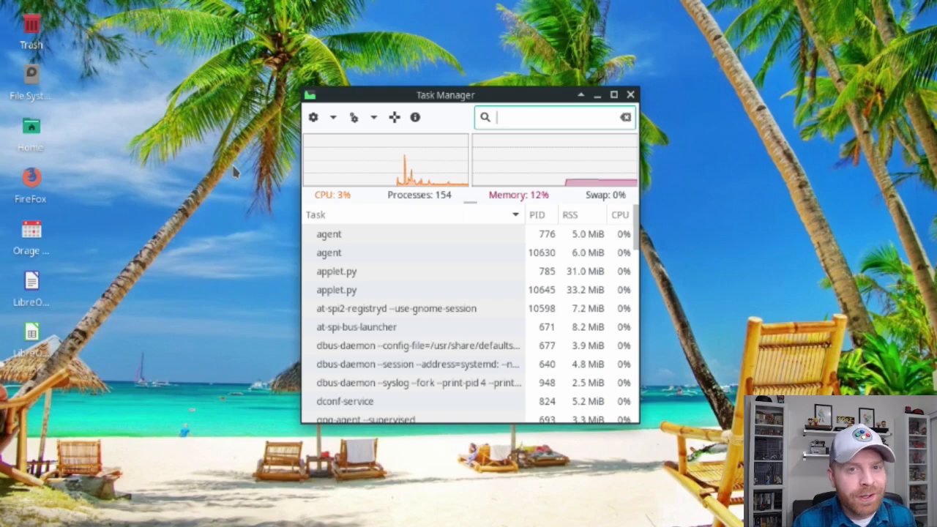